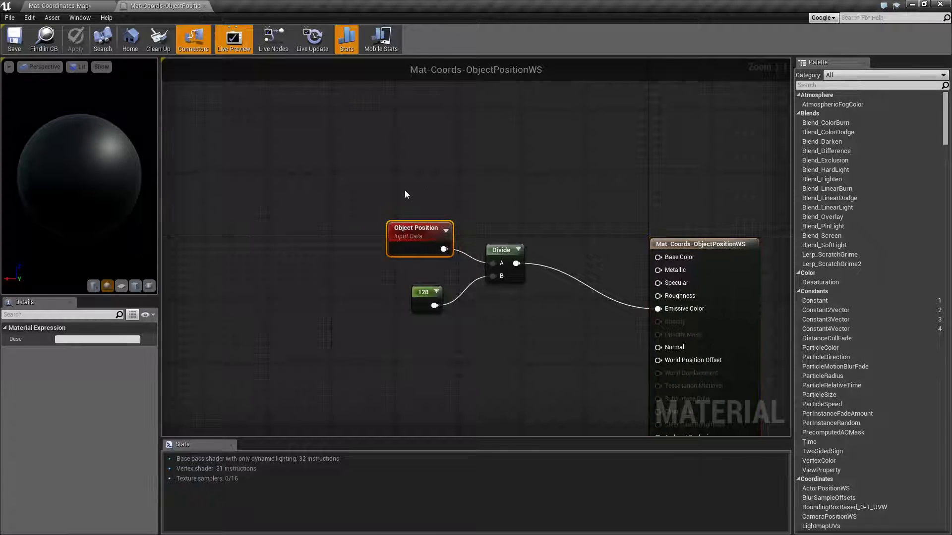
# Step: Search the node list for 'object pos' in the material graph, then dismiss it without adding a node
pyautogui.rightClick(406, 195)
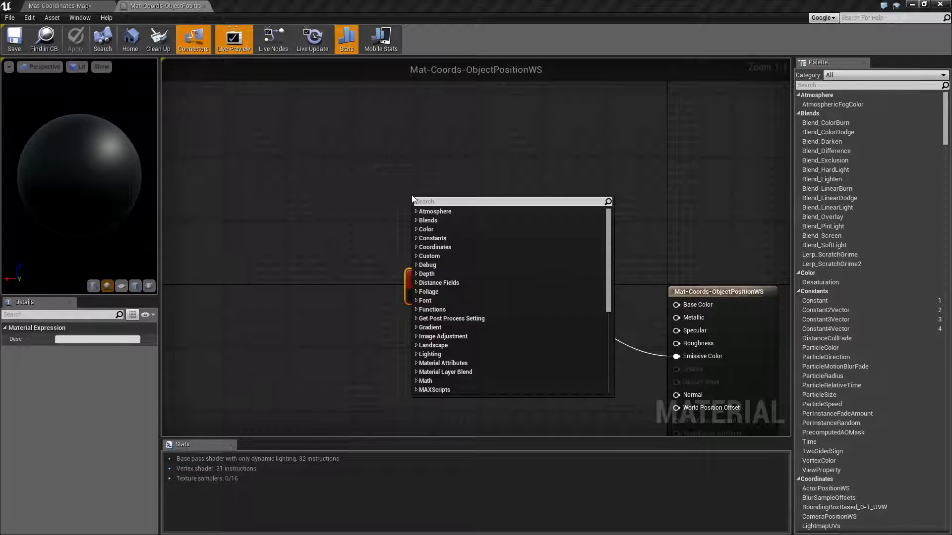
pyautogui.write('object pos')
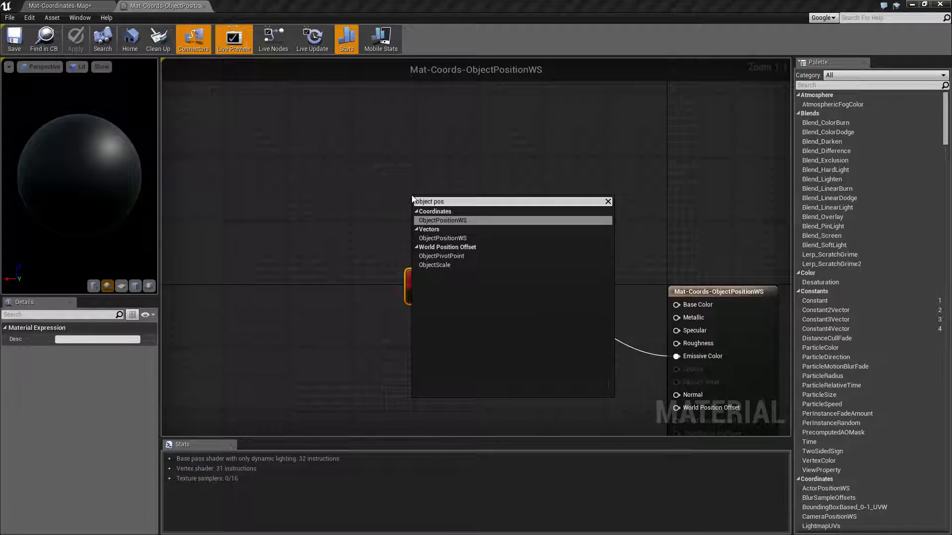
pyautogui.moveTo(443, 220)
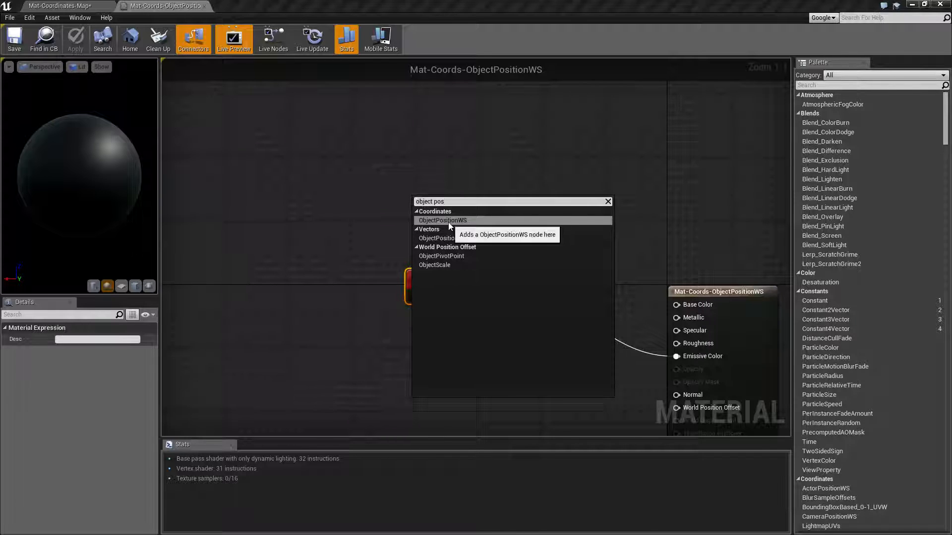
pyautogui.moveTo(468, 228)
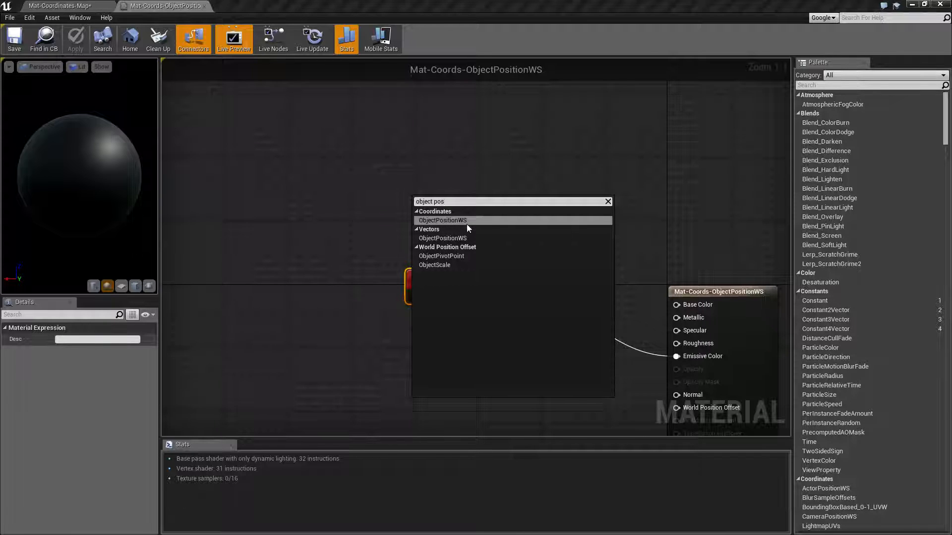
pyautogui.click(443, 220)
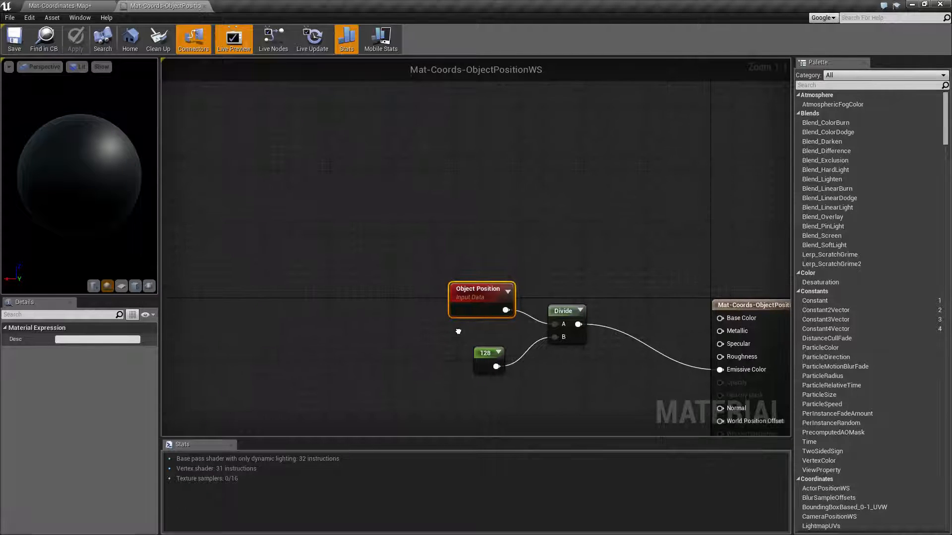
pyautogui.click(437, 332)
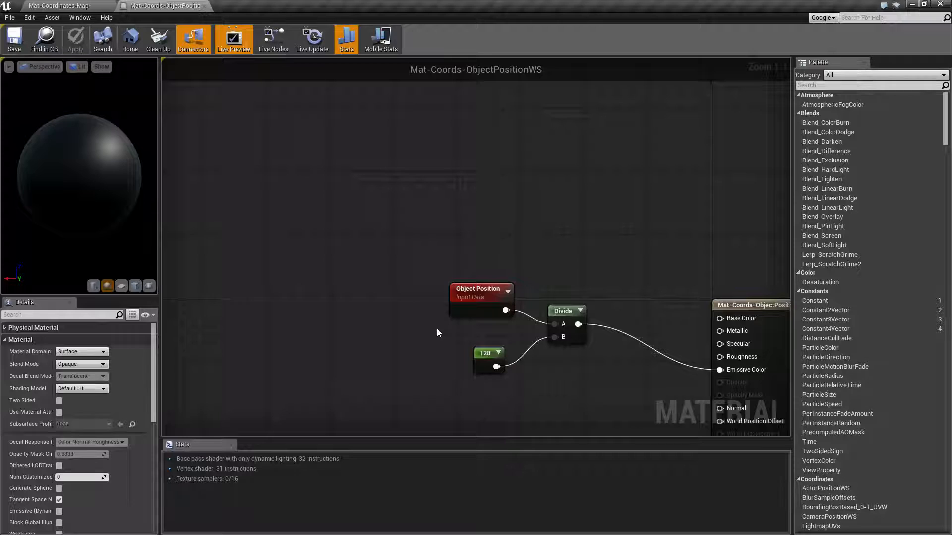
pyautogui.moveTo(405, 257)
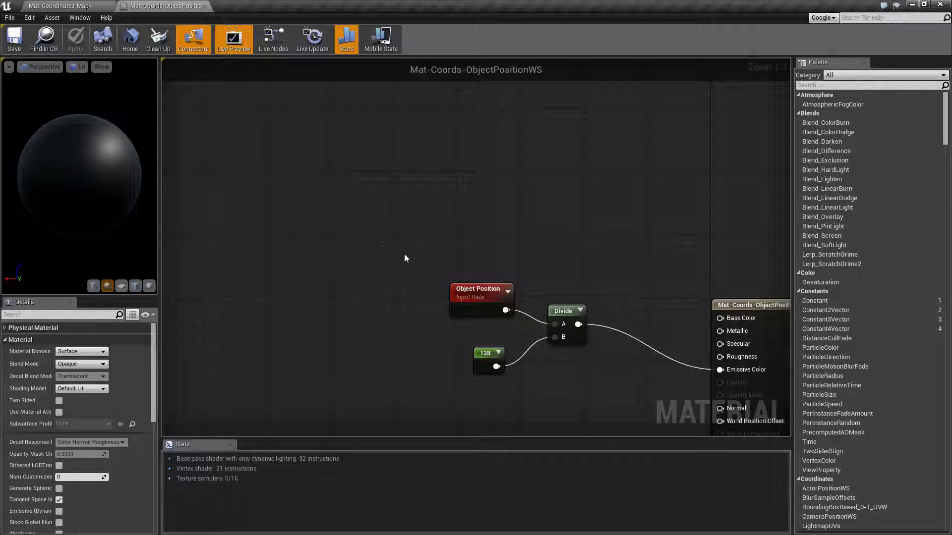
pyautogui.moveTo(400, 243)
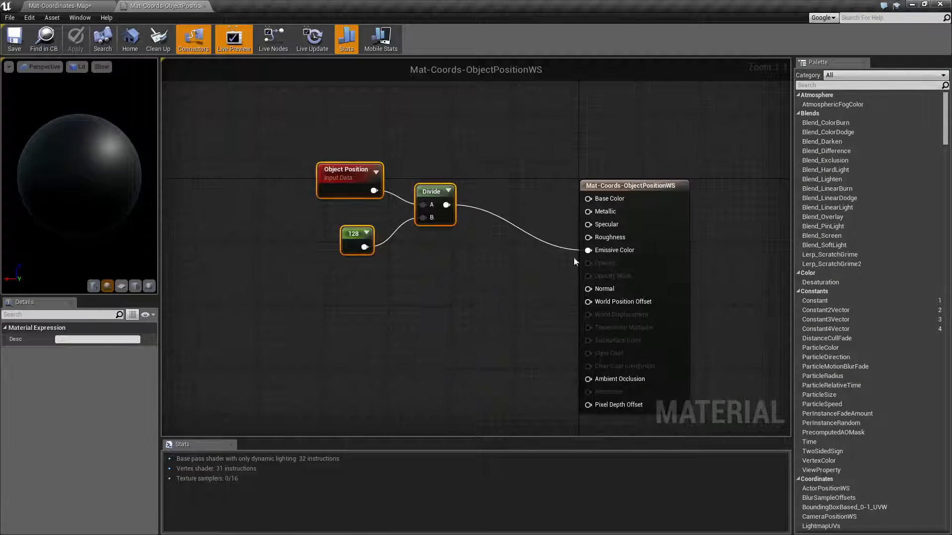
# Step: Back in the level, drag WindowedWall along X to around 300, Z -180 so it shows bright red
pyautogui.click(62, 5)
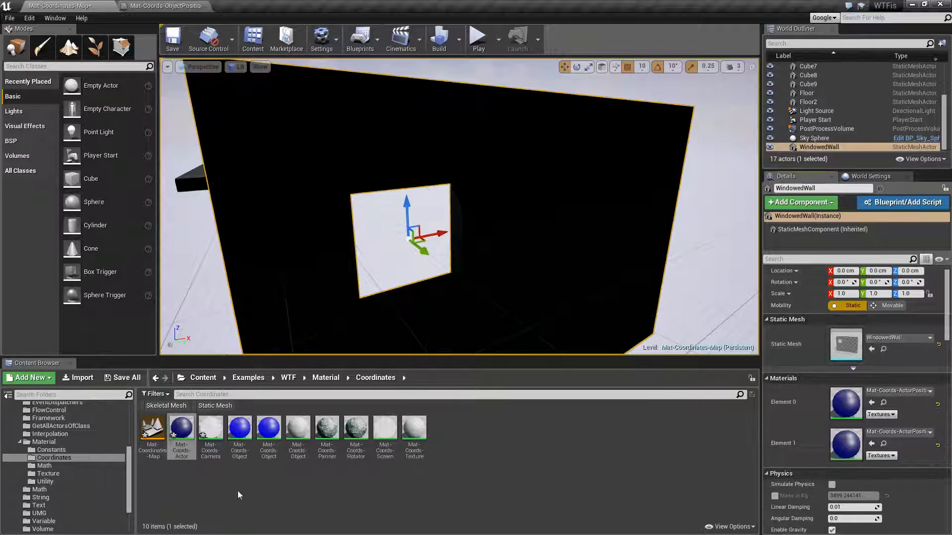
pyautogui.moveTo(268, 427)
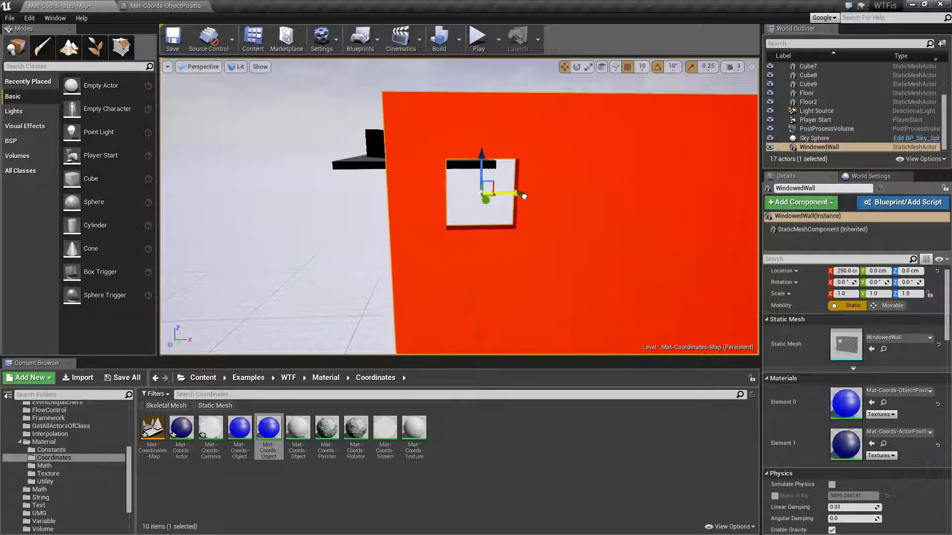
pyautogui.moveTo(497, 194); pyautogui.dragTo(492, 252)
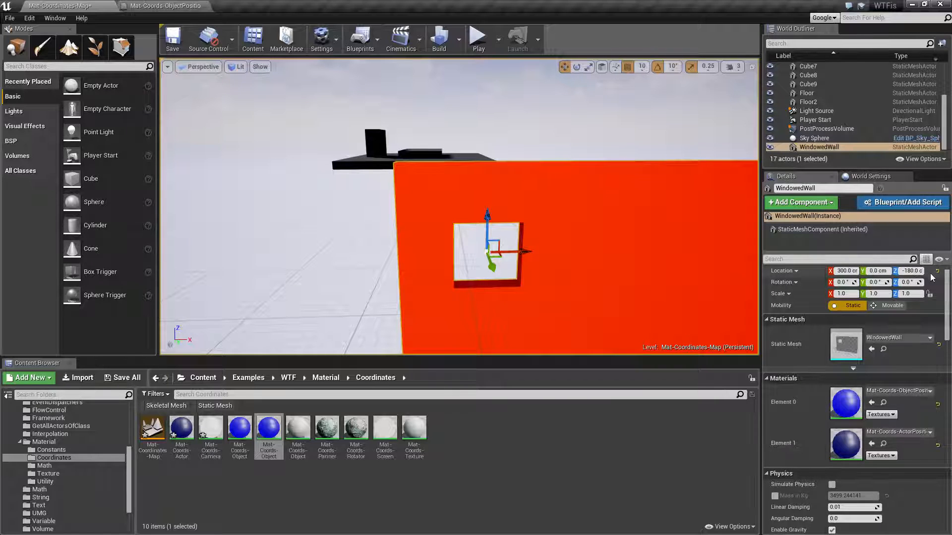
# Step: In the ObjectPositionWS material, change the divisor constant from 128 to 1000 and save
pyautogui.doubleClick(268, 426)
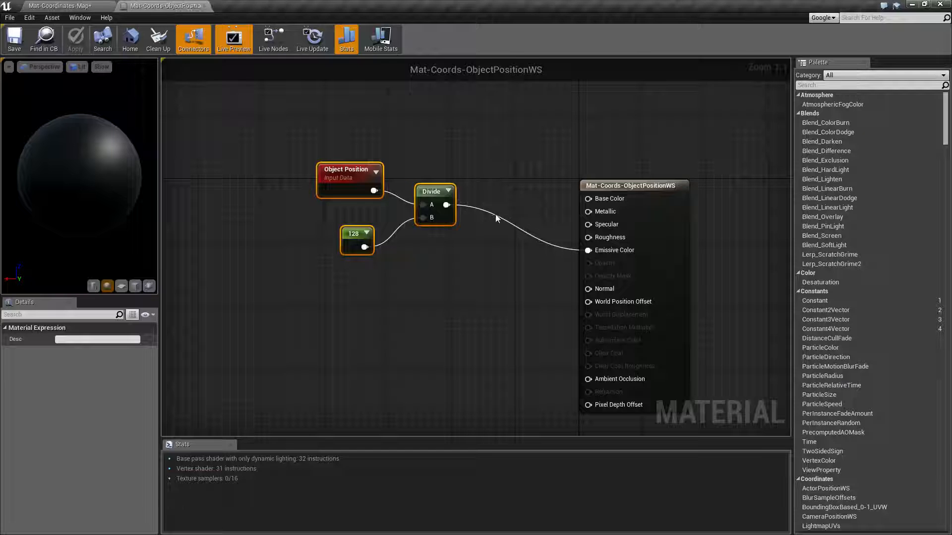
pyautogui.click(357, 241)
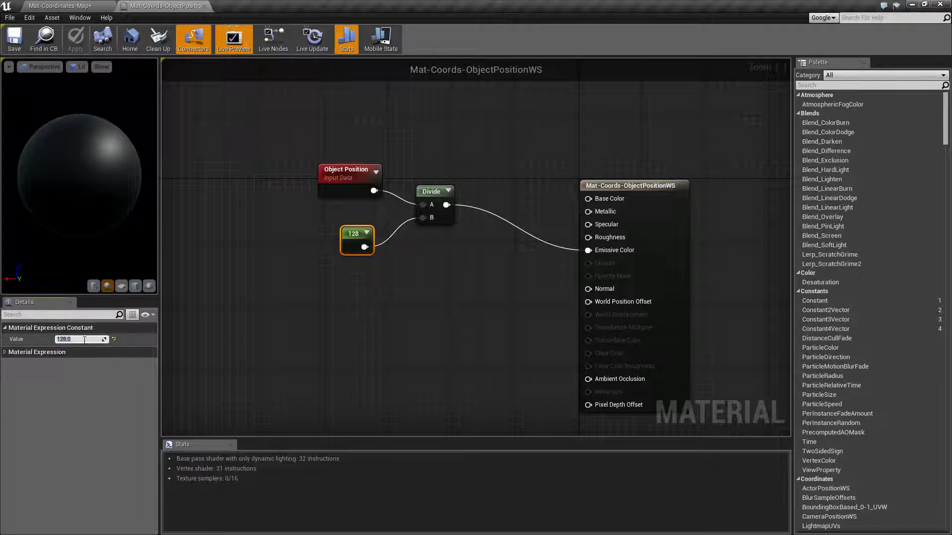
pyautogui.write('1000')
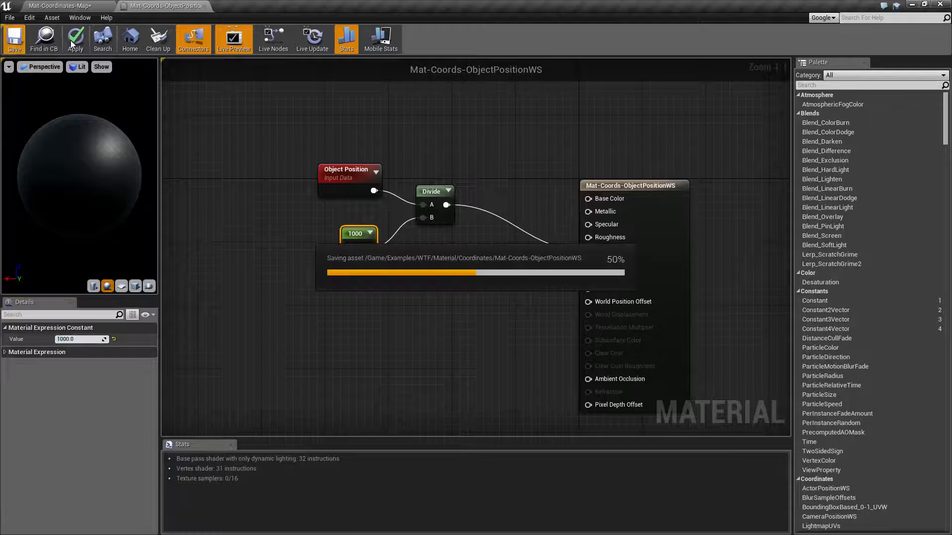
pyautogui.click(60, 5)
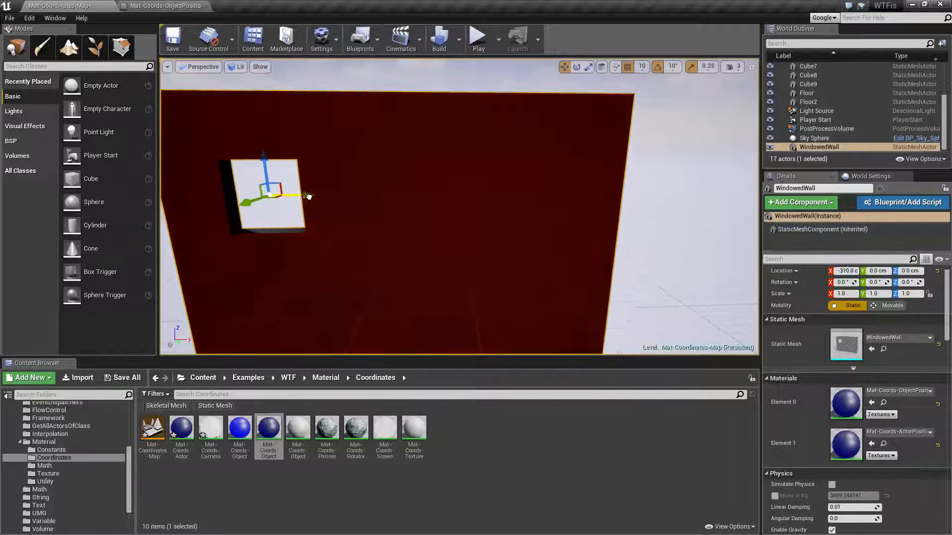
# Step: Move WindowedWall toward negative X, about -310, so its surface turns dark red
pyautogui.moveTo(303, 196); pyautogui.dragTo(290, 198)
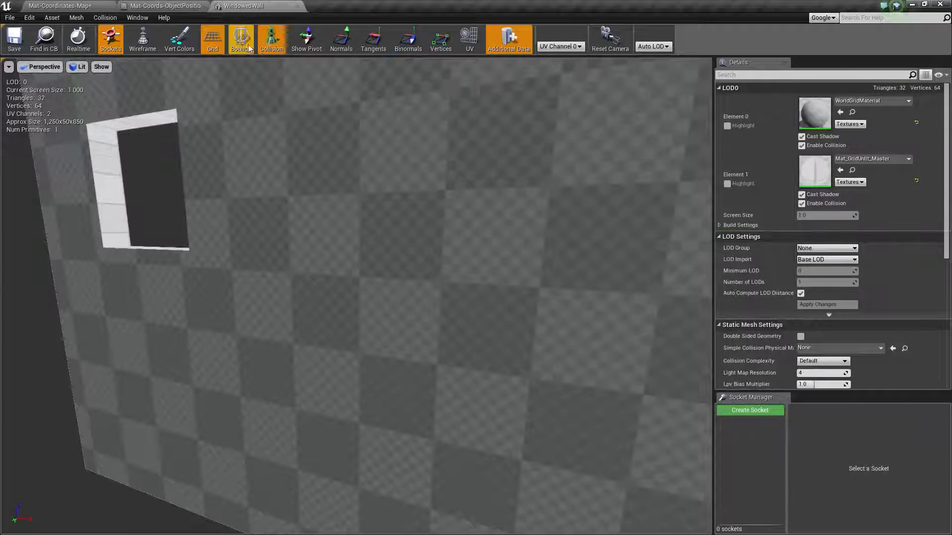
# Step: Show the mesh bounds and view WindowedWall from the Left, Right and Front orthographic views
pyautogui.click(241, 38)
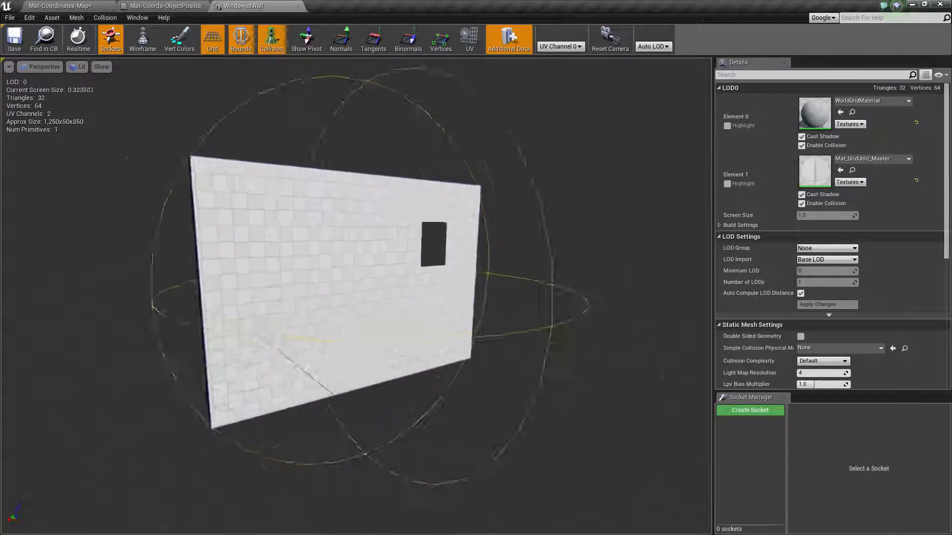
pyautogui.scroll(-3)
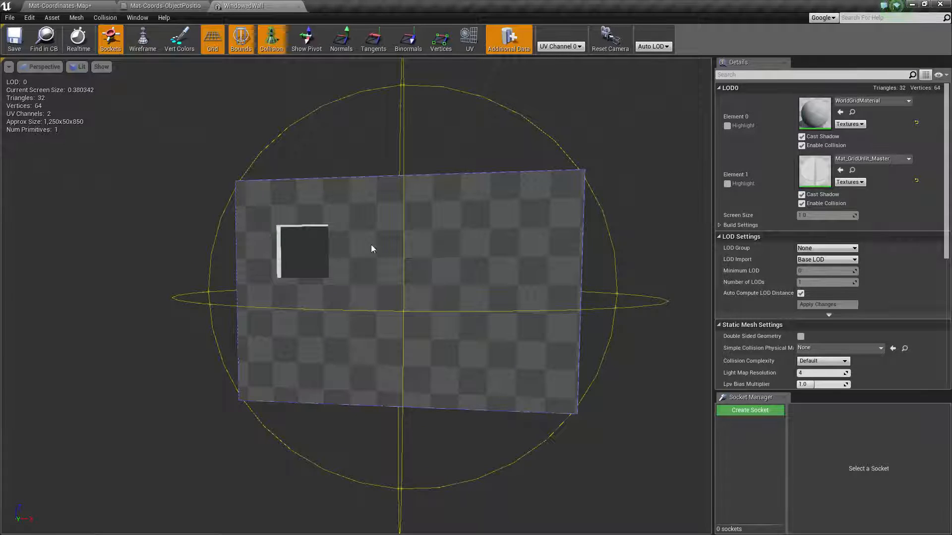
pyautogui.click(42, 67)
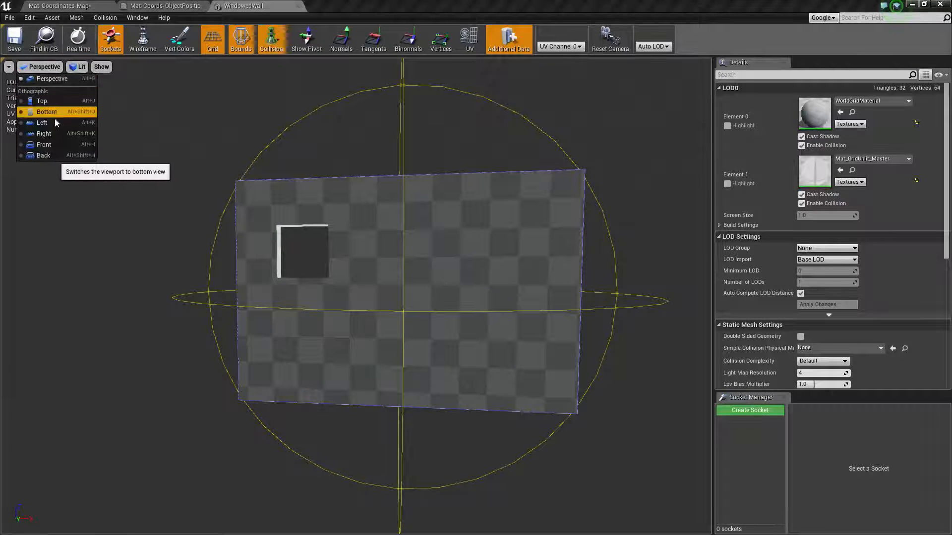
pyautogui.click(41, 123)
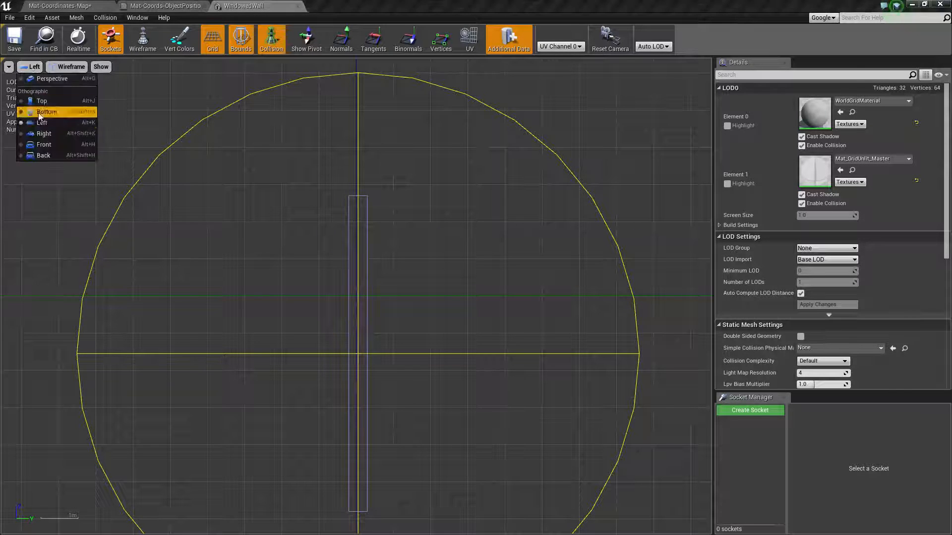
pyautogui.click(44, 133)
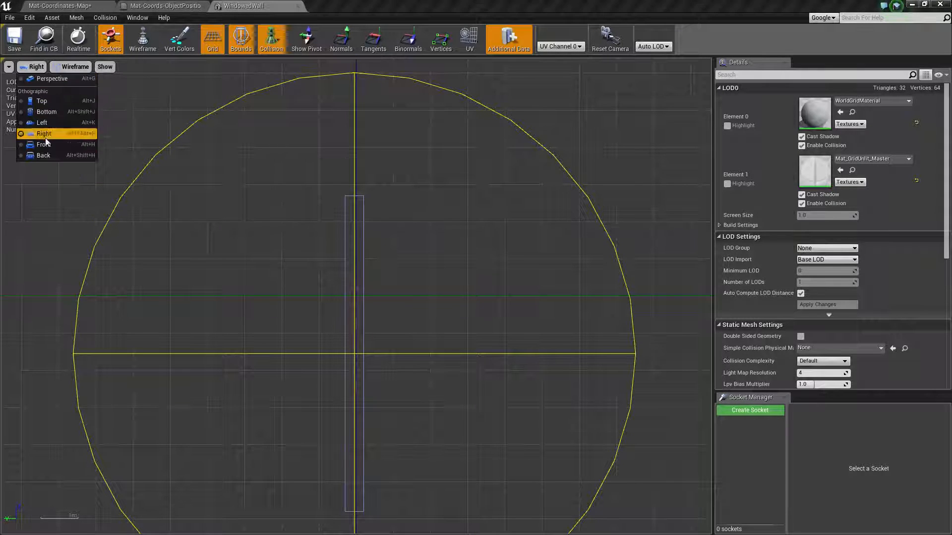
pyautogui.click(44, 144)
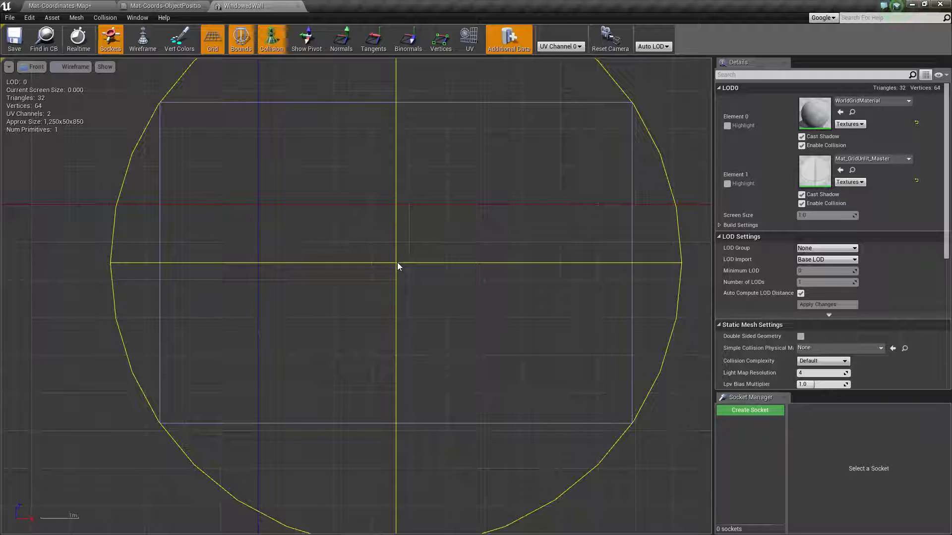
pyautogui.moveTo(258, 204)
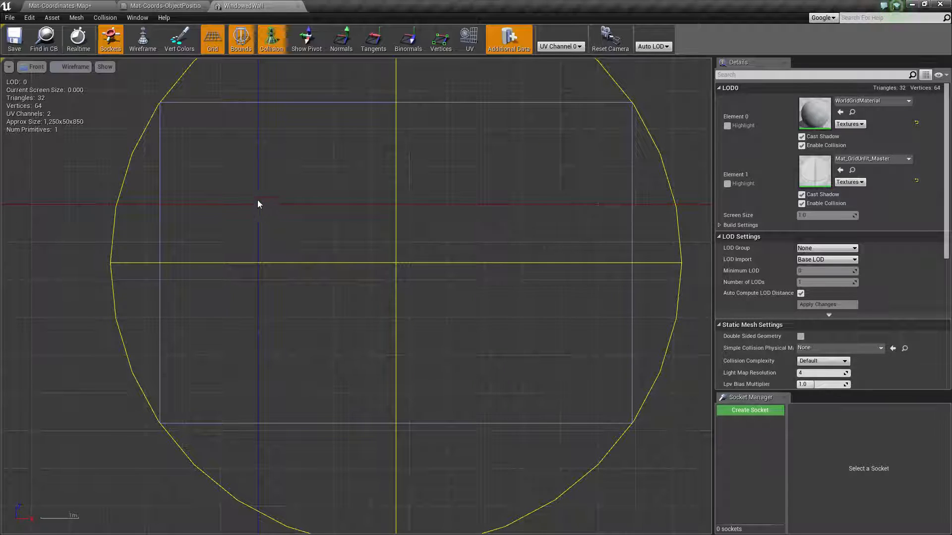
pyautogui.moveTo(316, 209)
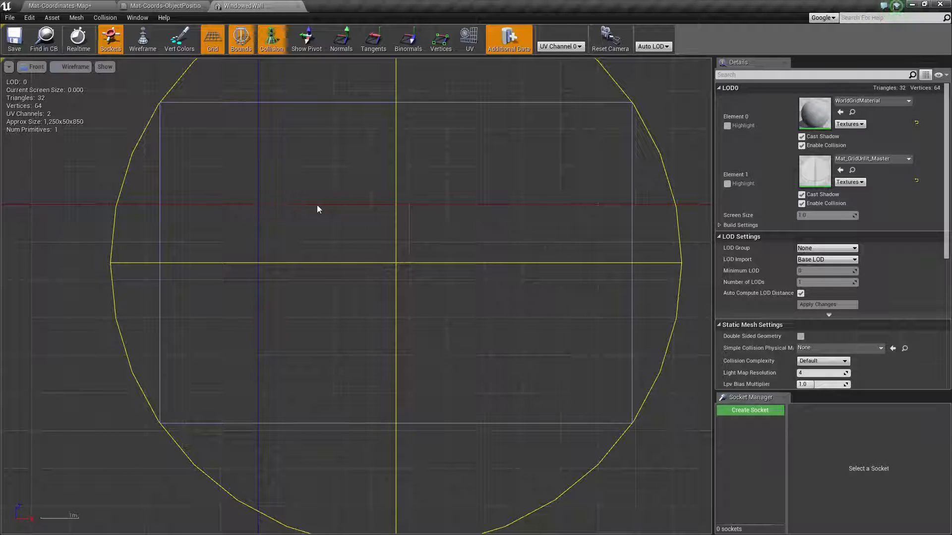
pyautogui.moveTo(247, 122)
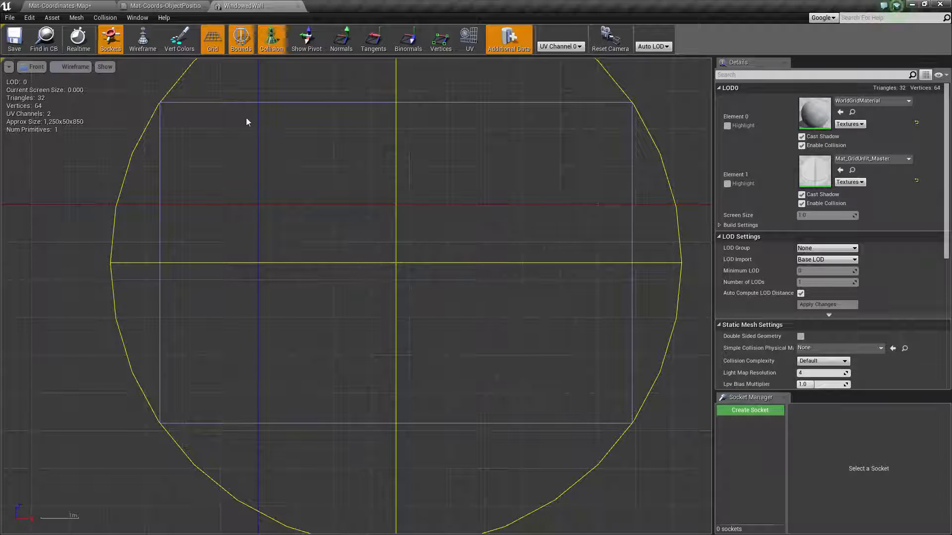
pyautogui.click(161, 5)
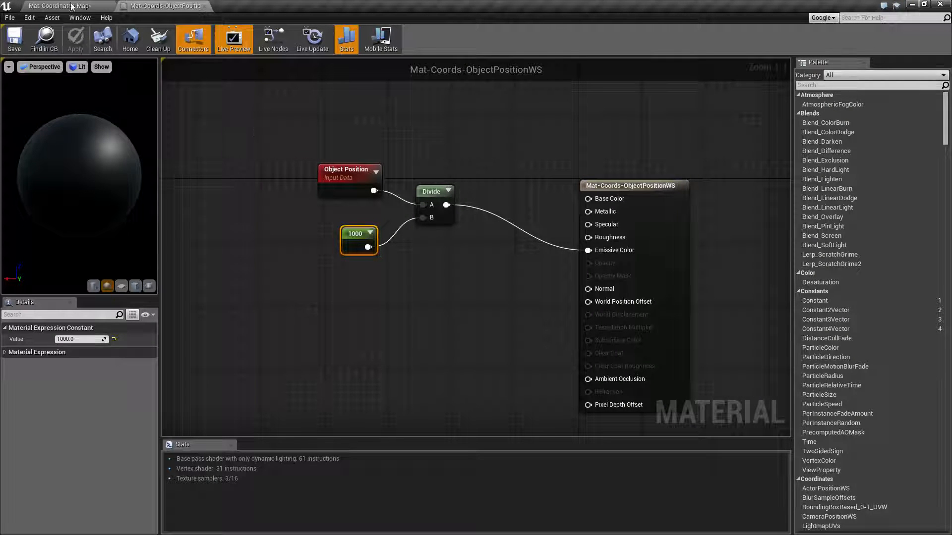
# Step: Return to the level map and orbit around WindowedWall, now black at X -360, Z 160
pyautogui.click(64, 5)
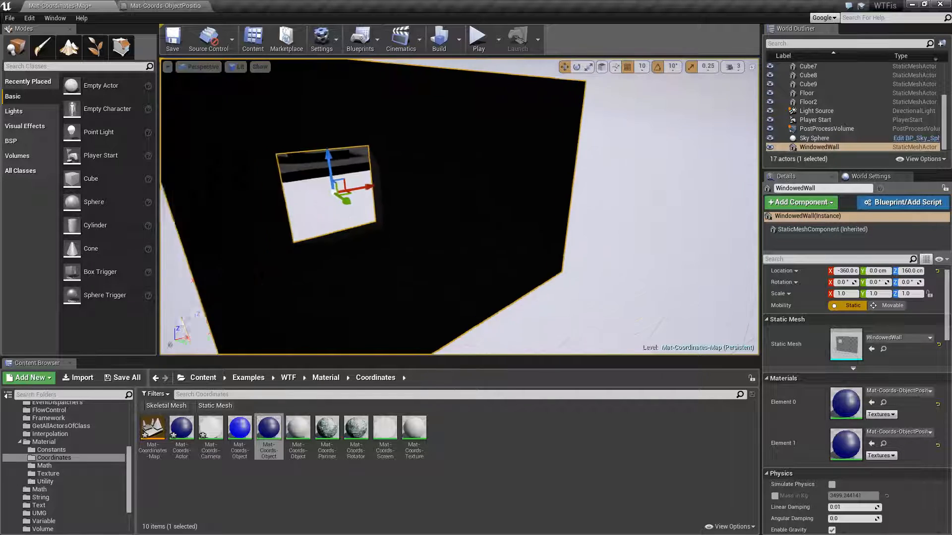
pyautogui.moveTo(424, 213); pyautogui.dragTo(449, 170)
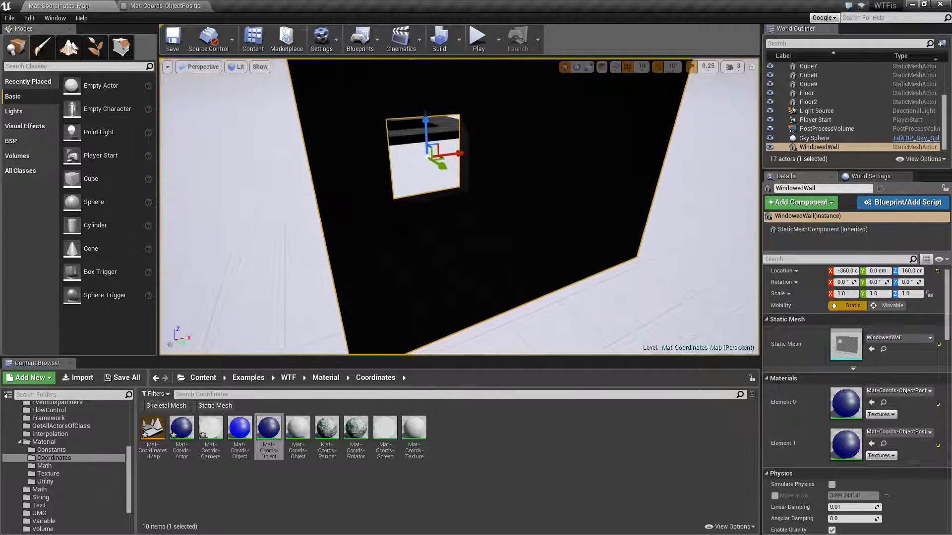